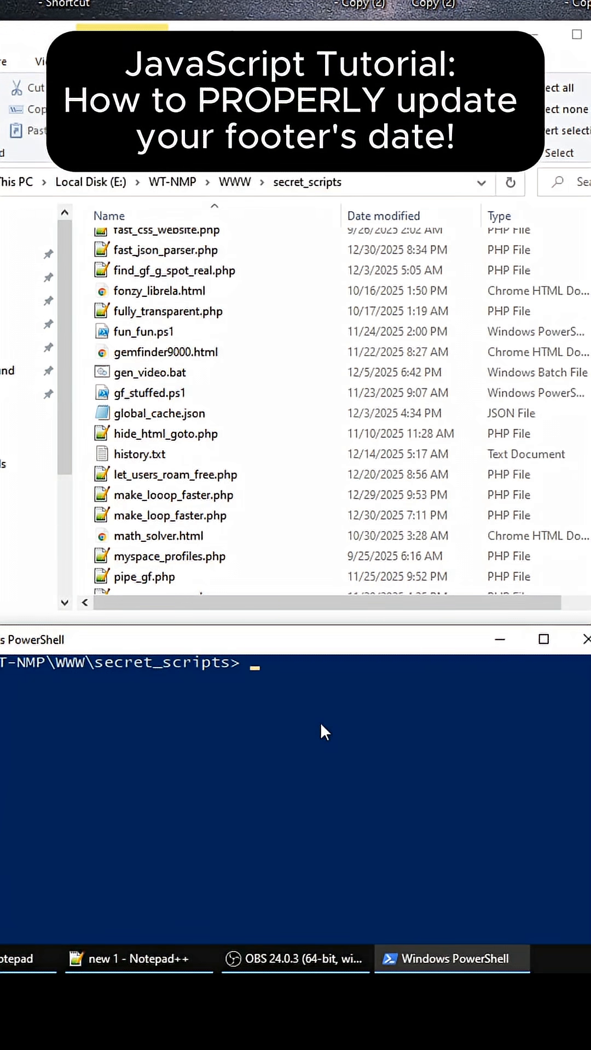
# Begin typing the notepad++ proper_date_footer.html command at the PowerShell prompt
pyautogui.write('notepad++ proper_date_foo')
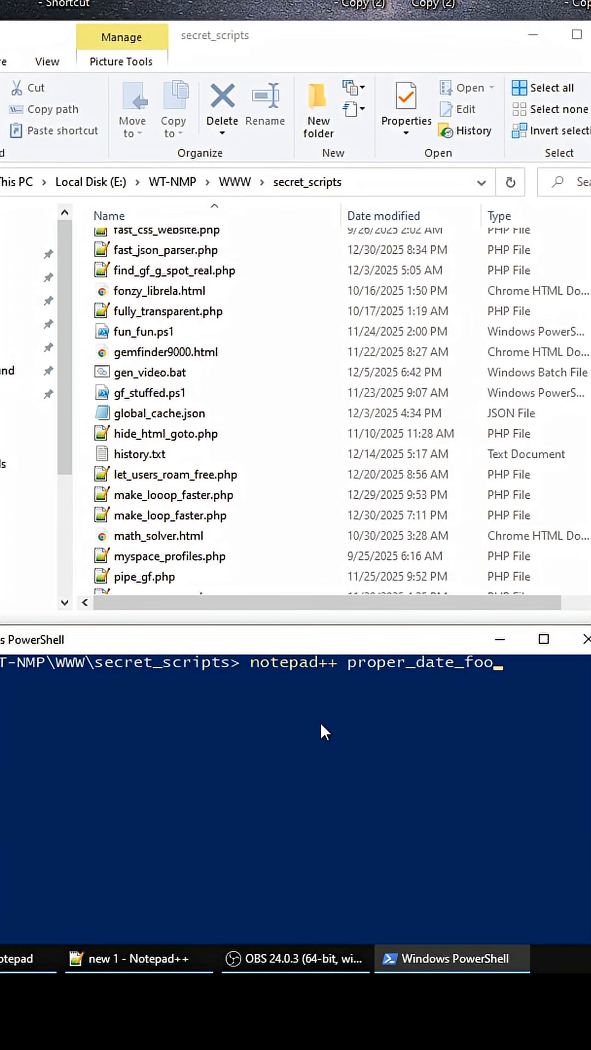
# Open proper_date_footer.html and write a footer with span id "mydate" plus a script tag
pyautogui.press('Enter')
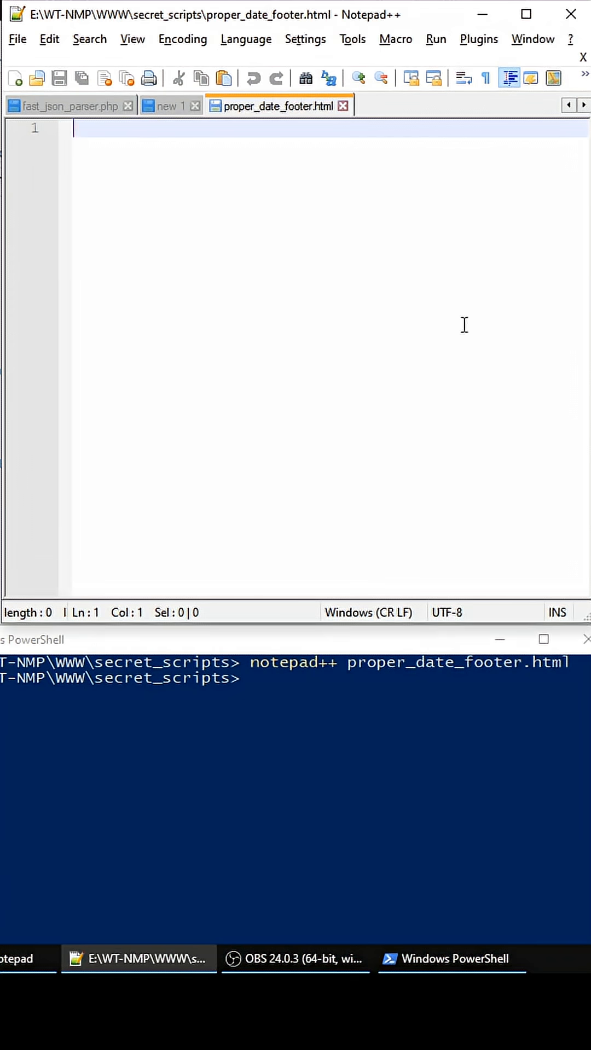
pyautogui.write('<f')
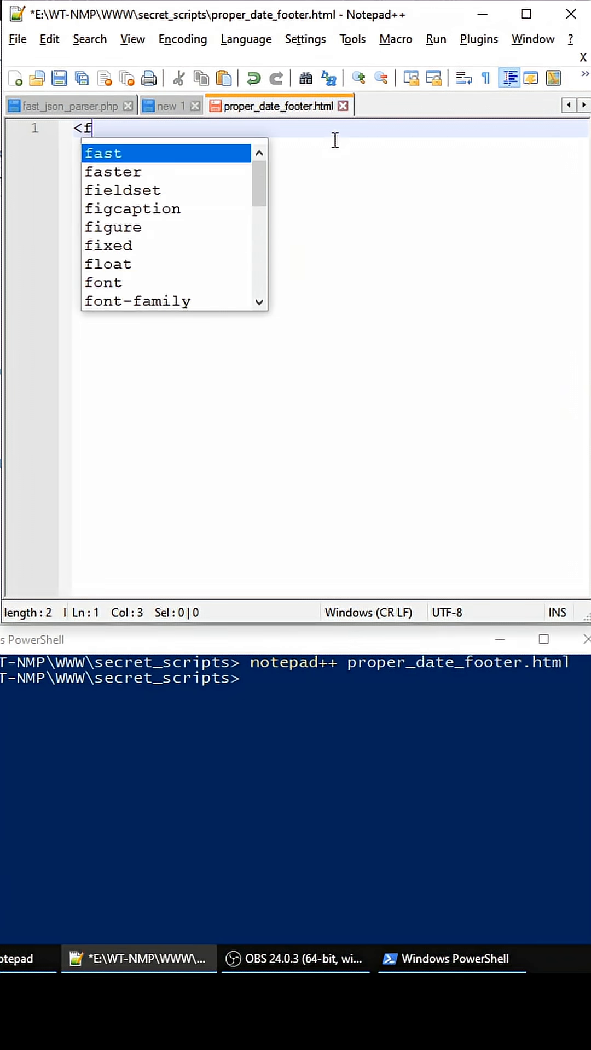
pyautogui.write('ooter>')
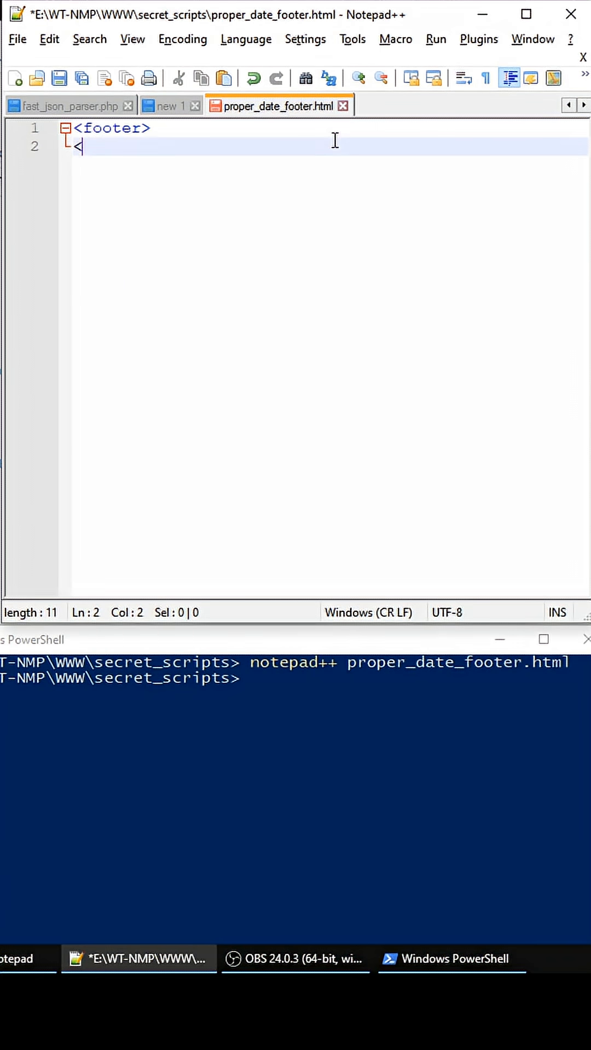
pyautogui.write('span id')
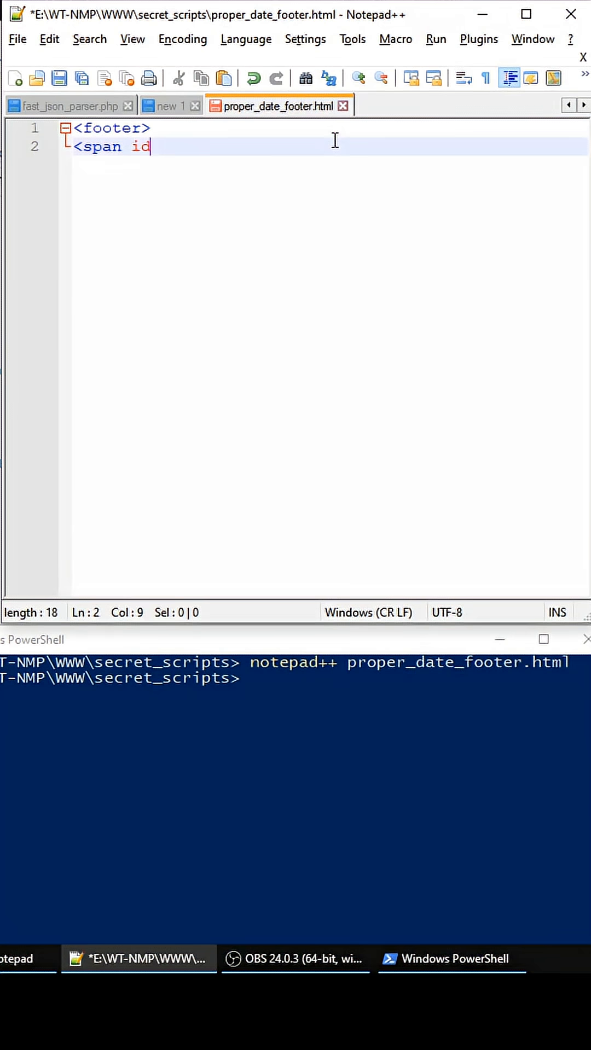
pyautogui.write('="')
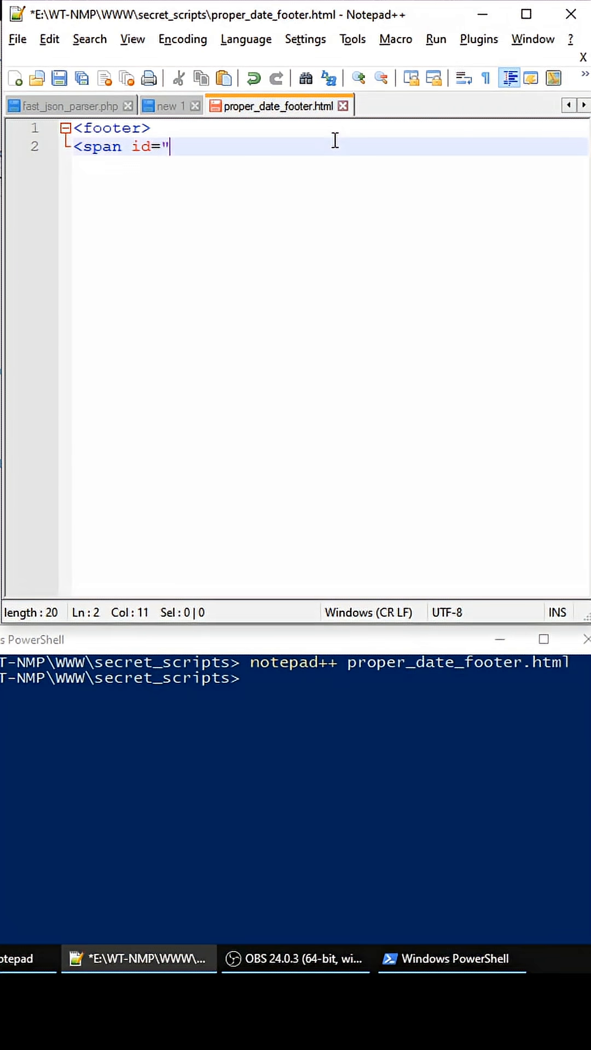
pyautogui.write('mydat')
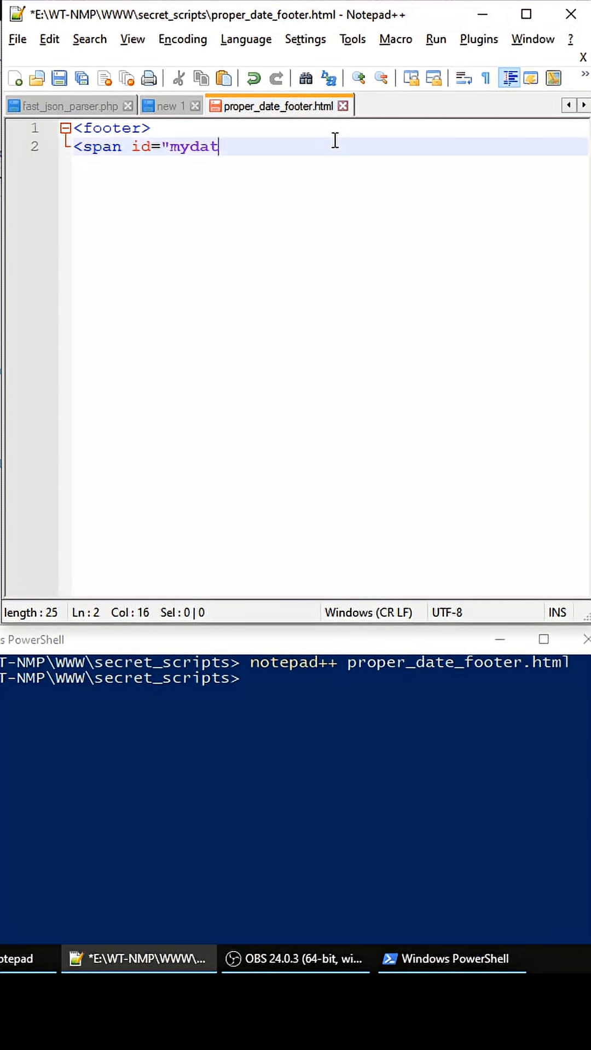
pyautogui.write('e"></span>')
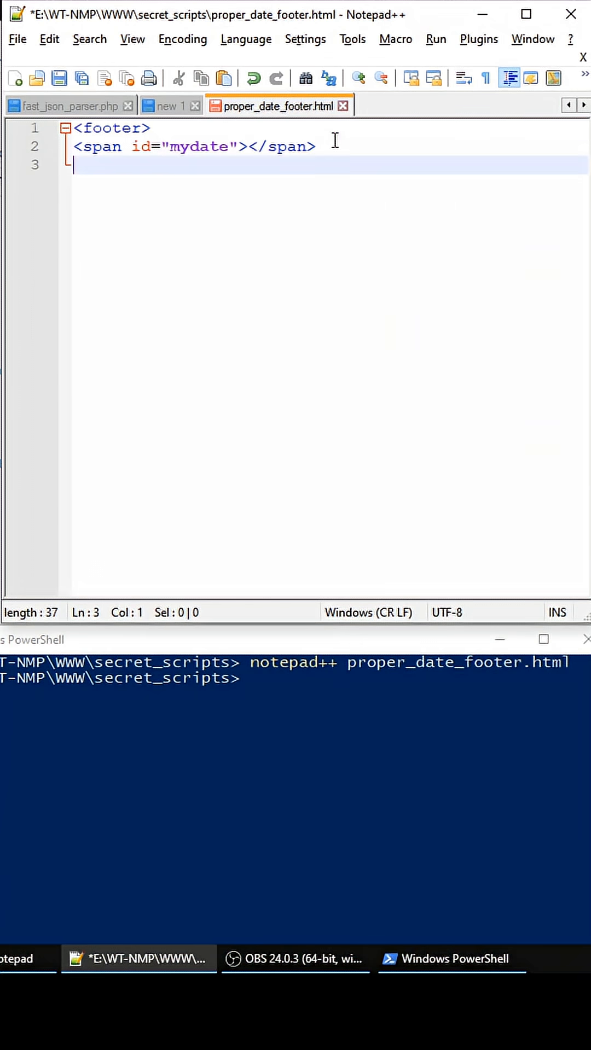
pyautogui.write('</footer>')
pyautogui.write('<script')
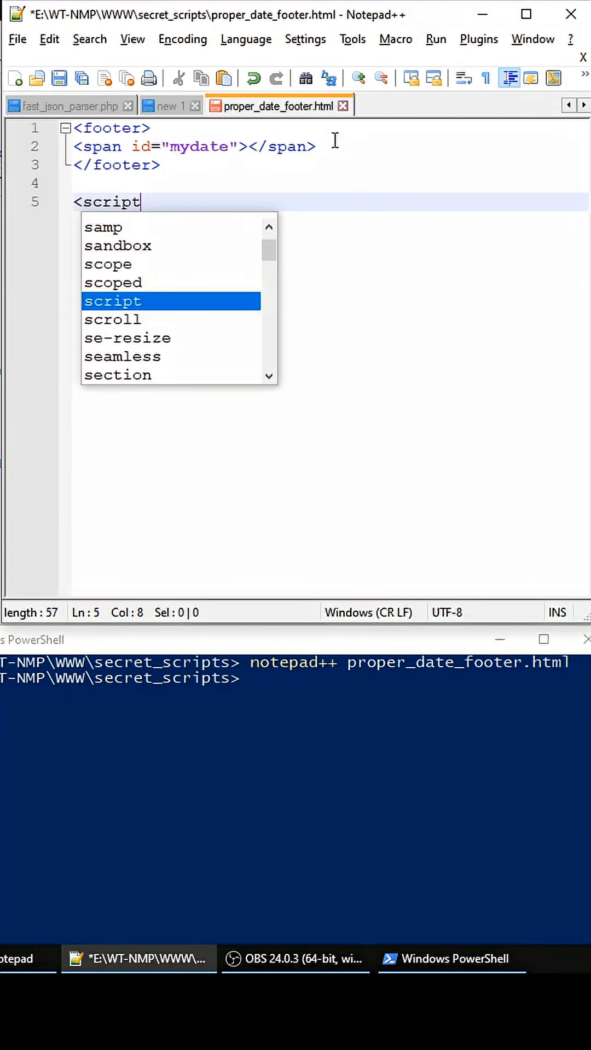
pyautogui.press('Enter')
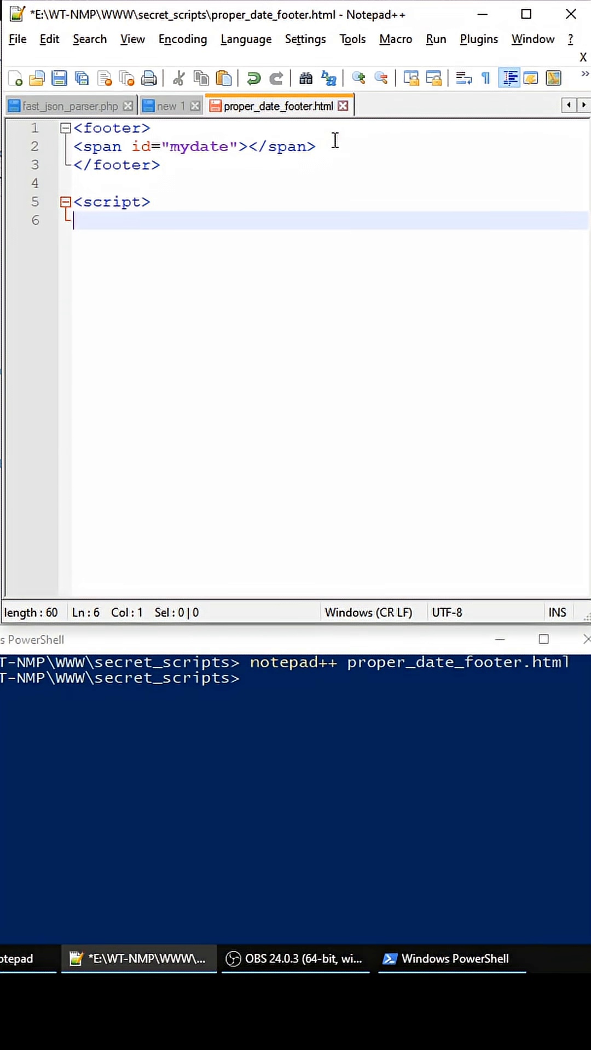
# Get the mydate element with document.getElementById("mydate") and begin assigning mydate.innerHTML
pyautogui.write('mydate =')
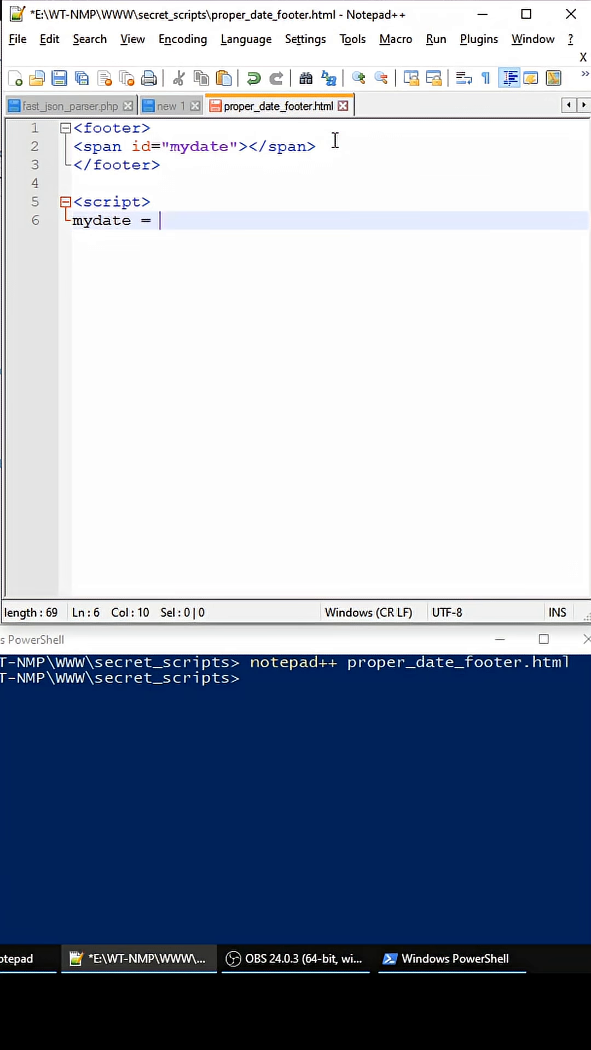
pyautogui.write('document')
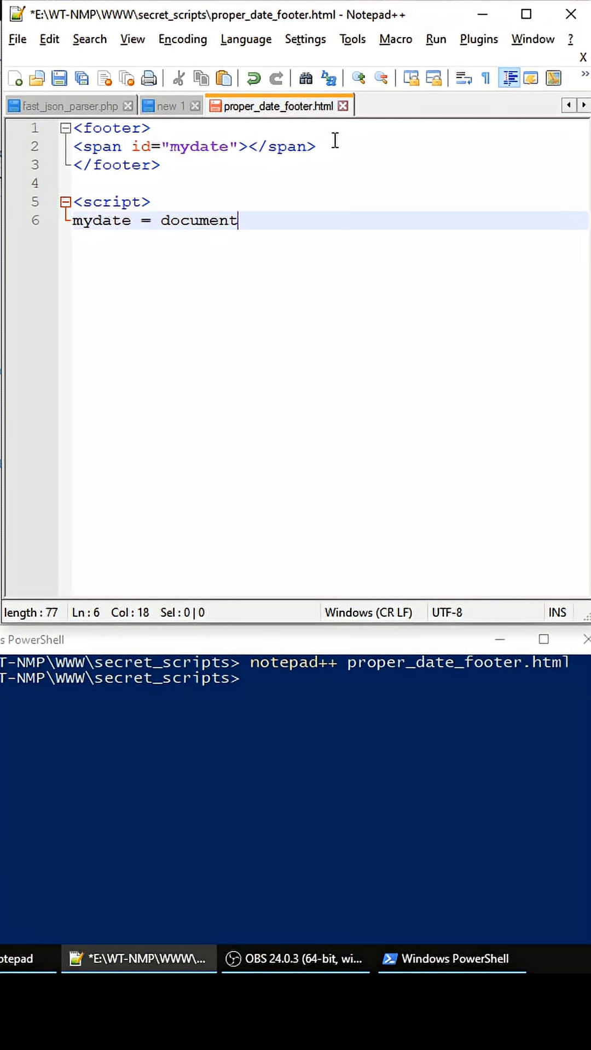
pyautogui.write('.get')
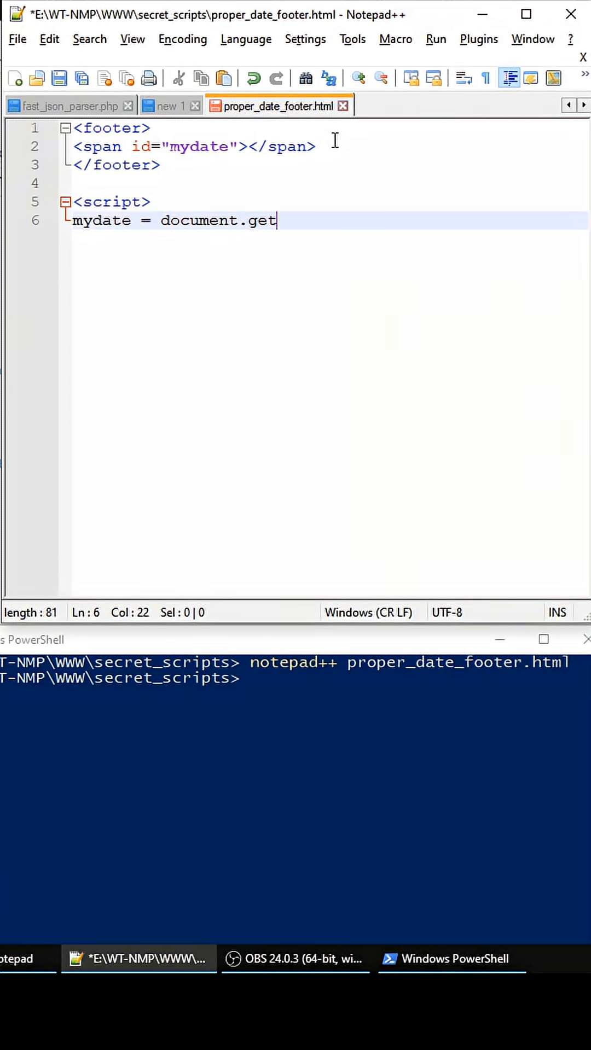
pyautogui.write('ElementBy')
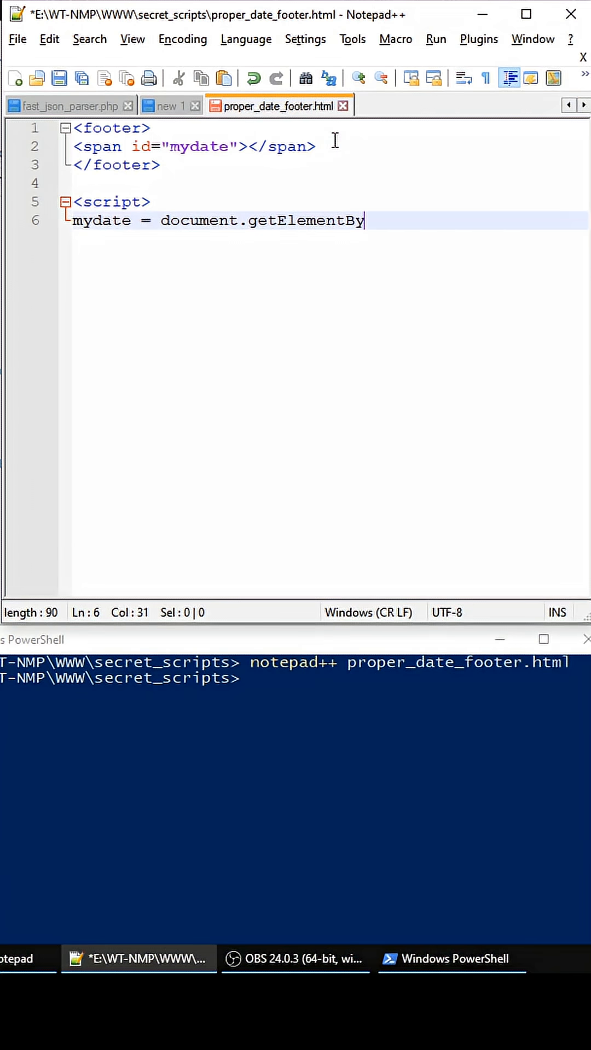
pyautogui.write('Id("mydate");')
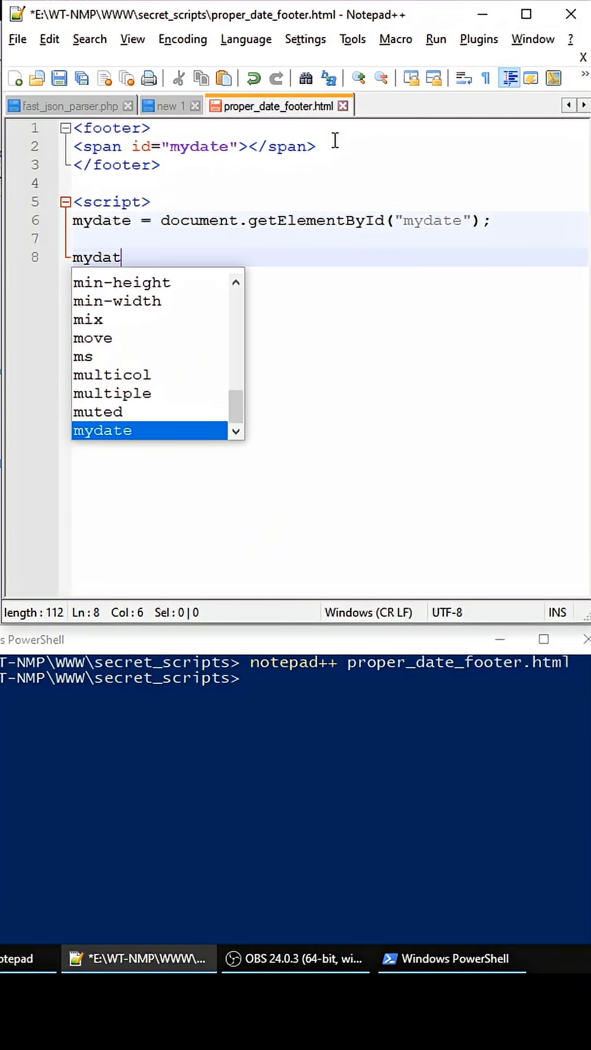
pyautogui.write('e.innerHTML =')
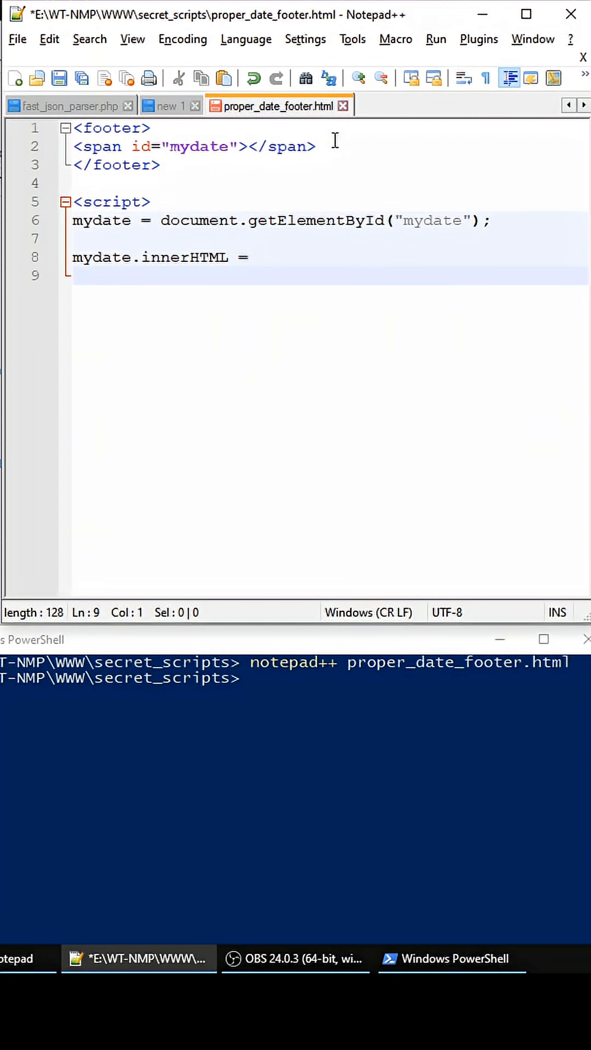
# Write the ternary new Date().getFullYear() == 2026 ? "2026" as the innerHTML value
pyautogui.write('new D')
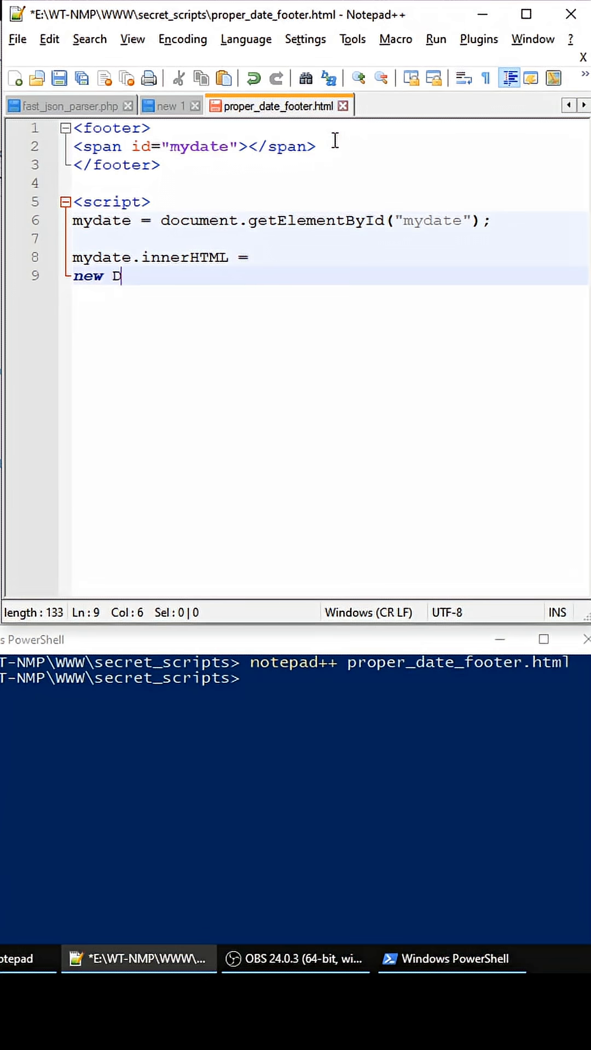
pyautogui.write('ate()')
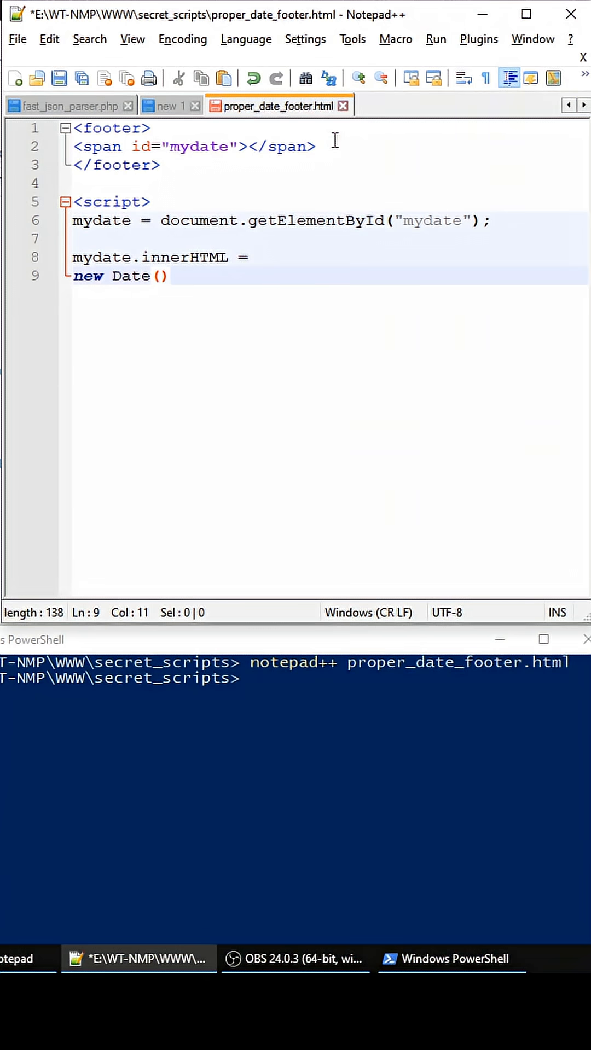
pyautogui.write('.getFullYear')
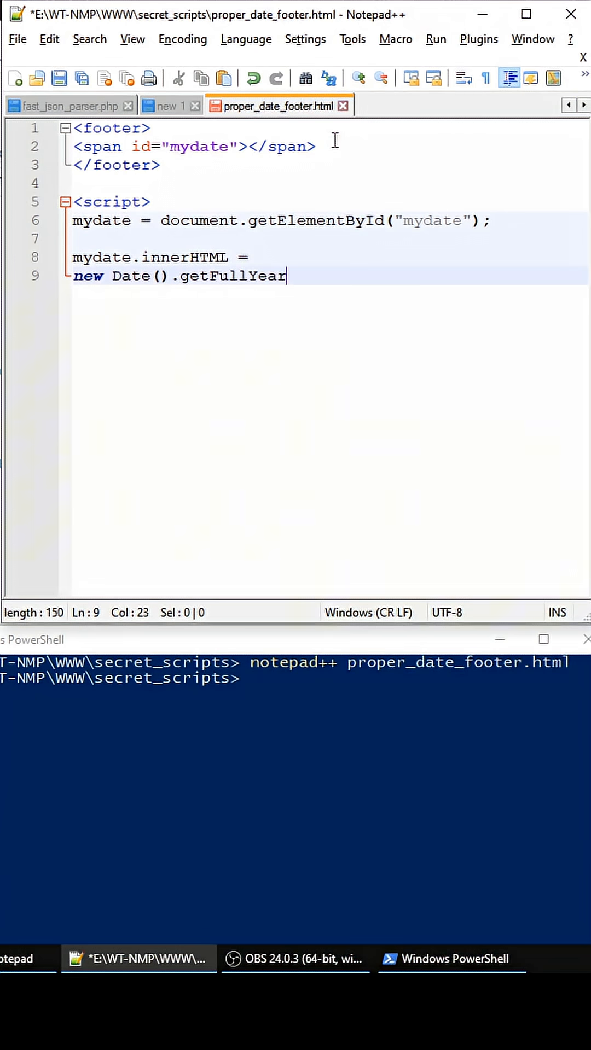
pyautogui.write('()  ==')
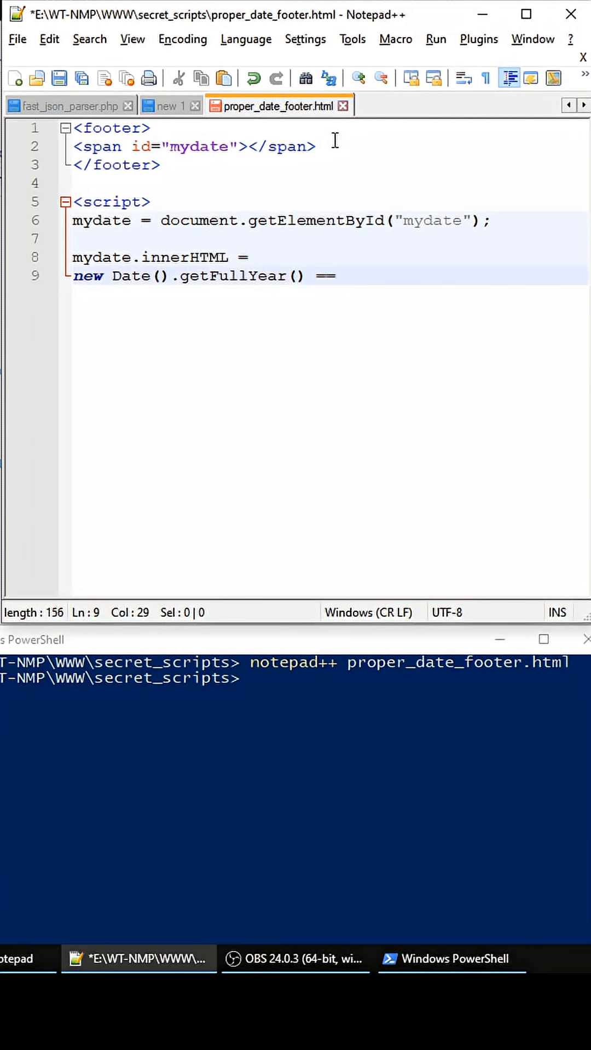
pyautogui.write('202')
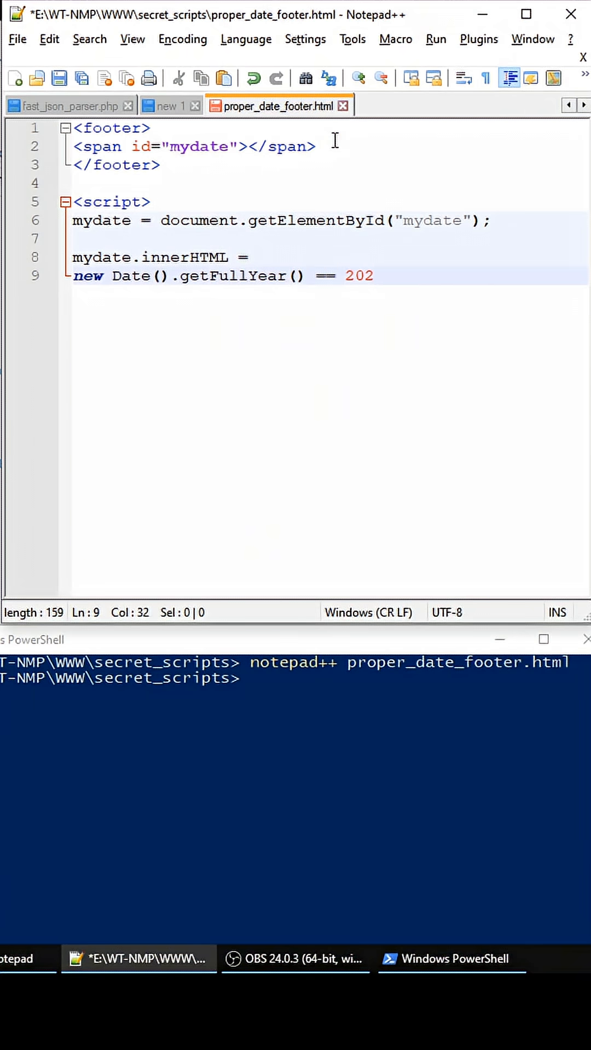
pyautogui.write('6')
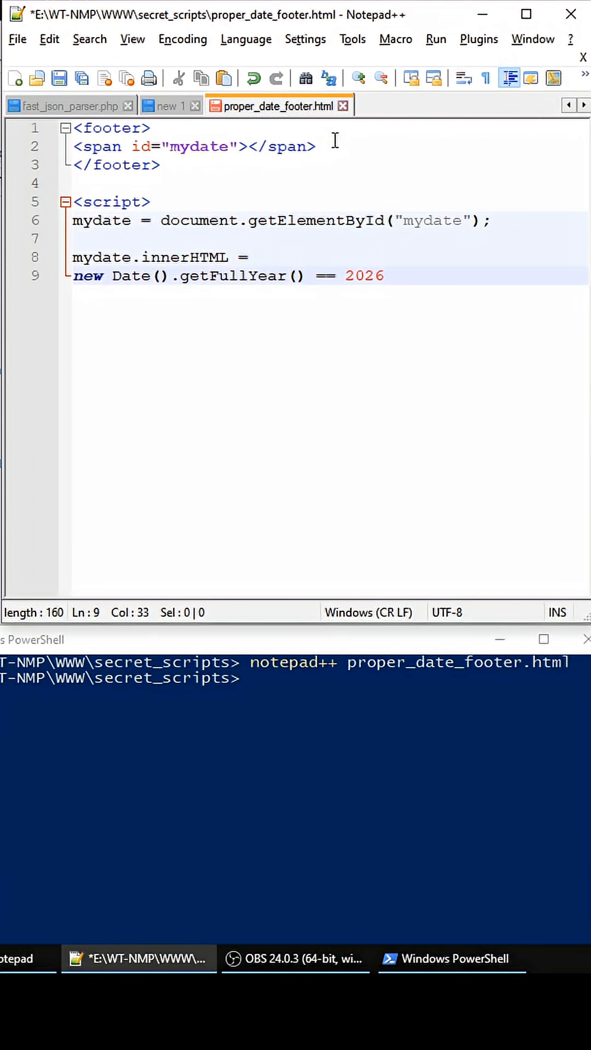
pyautogui.write('?')
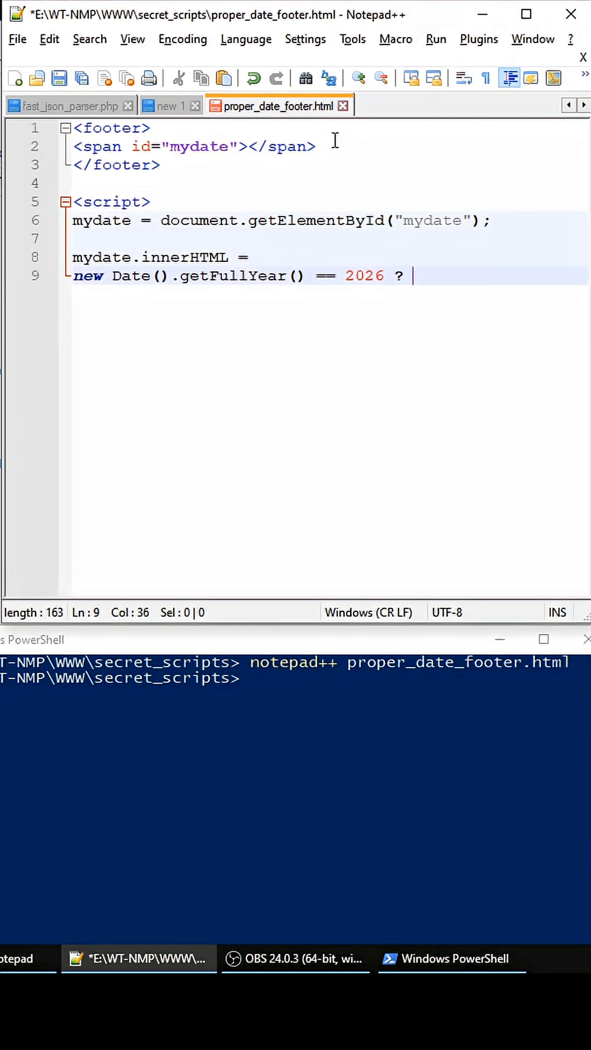
pyautogui.write('"20')
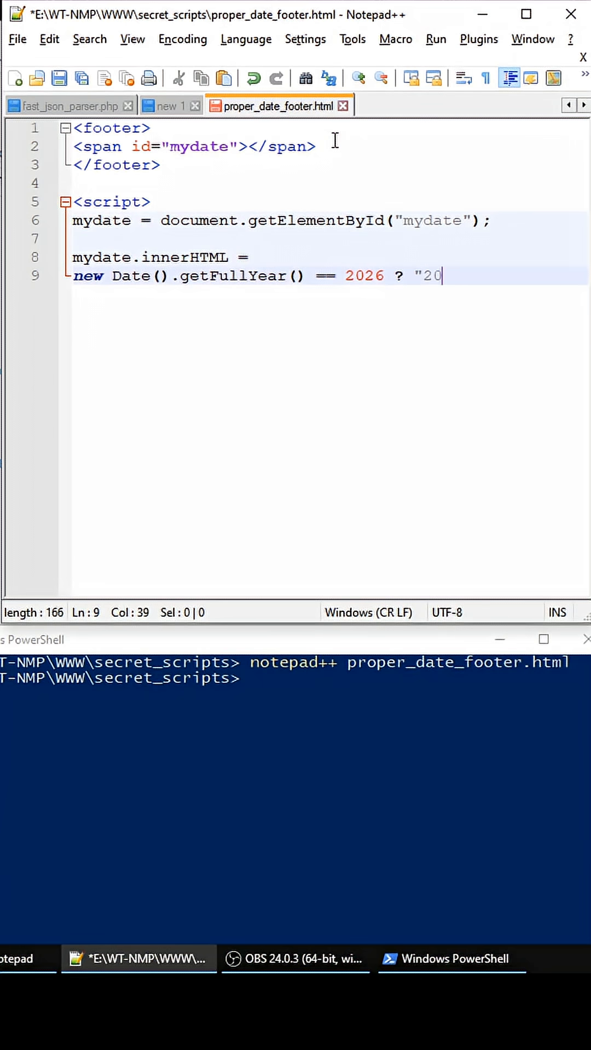
pyautogui.write('26')
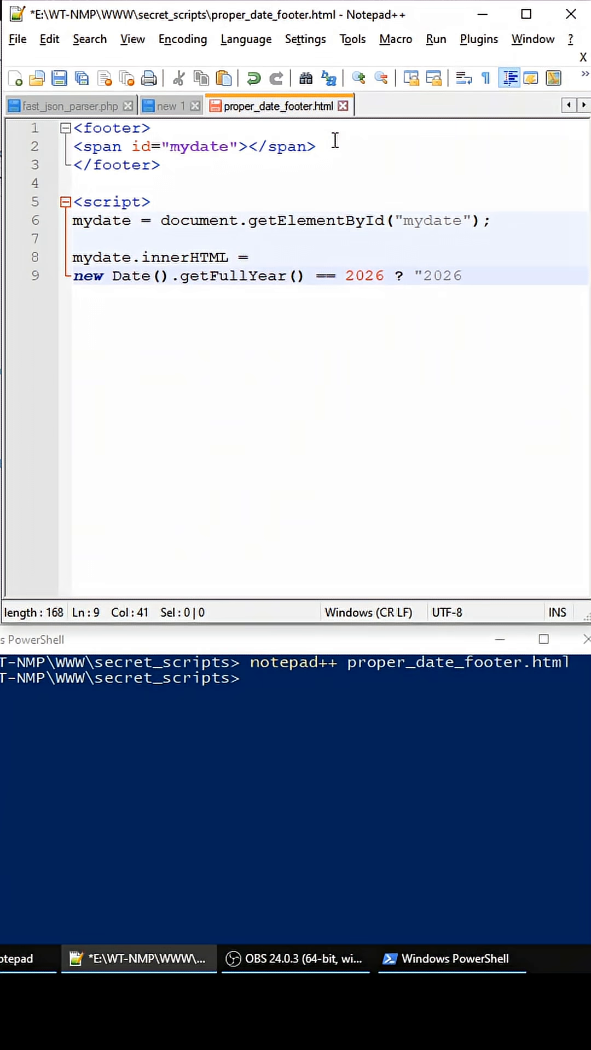
pyautogui.write('" :')
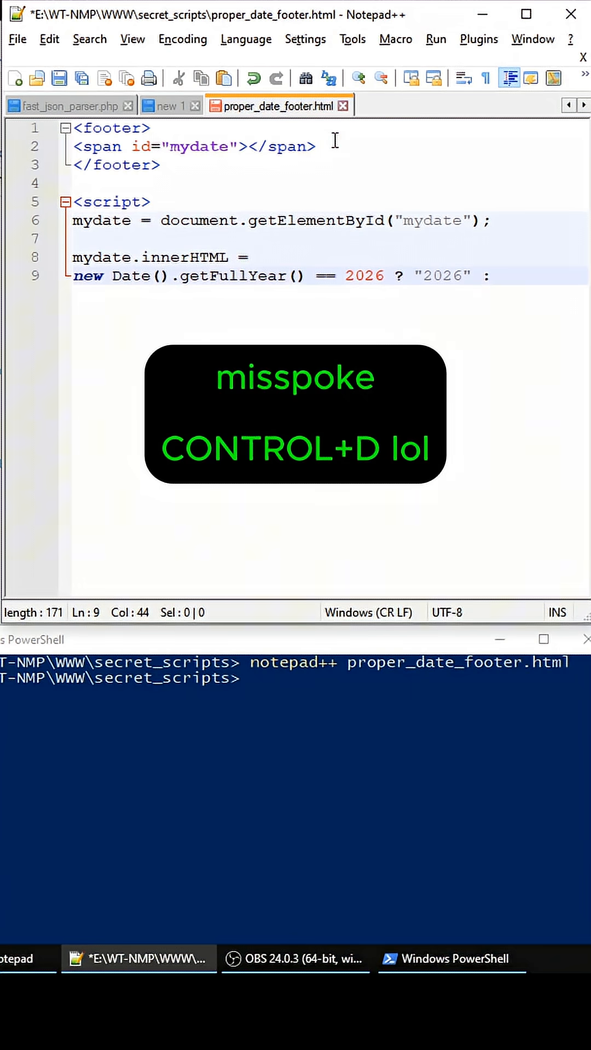
# Duplicate the year-check line into checks for 2026 through 2038, then start a new line
pyautogui.press('Ctrl+D')
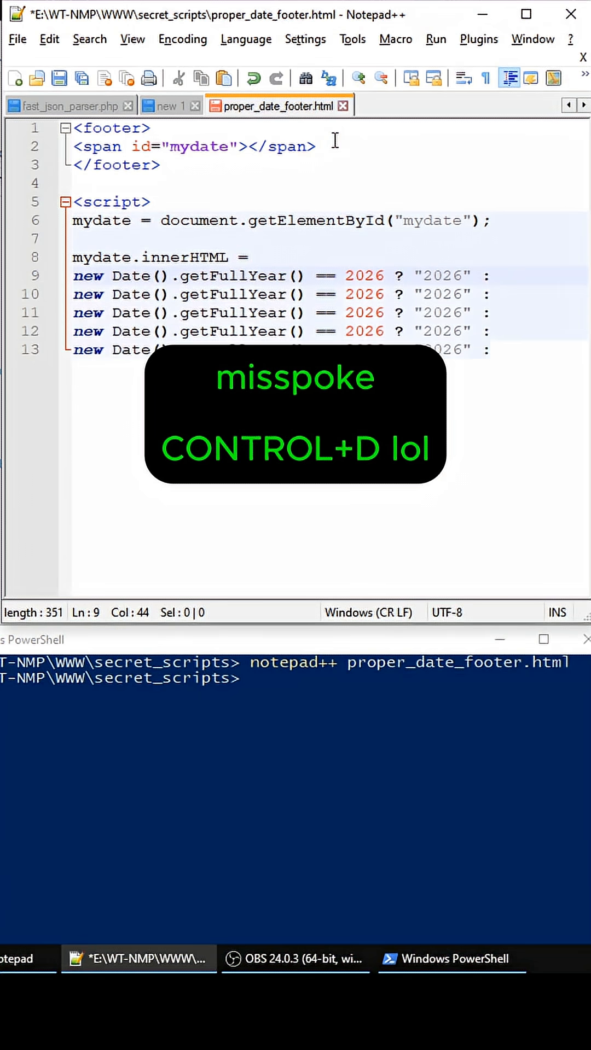
pyautogui.press('Ctrl+D')
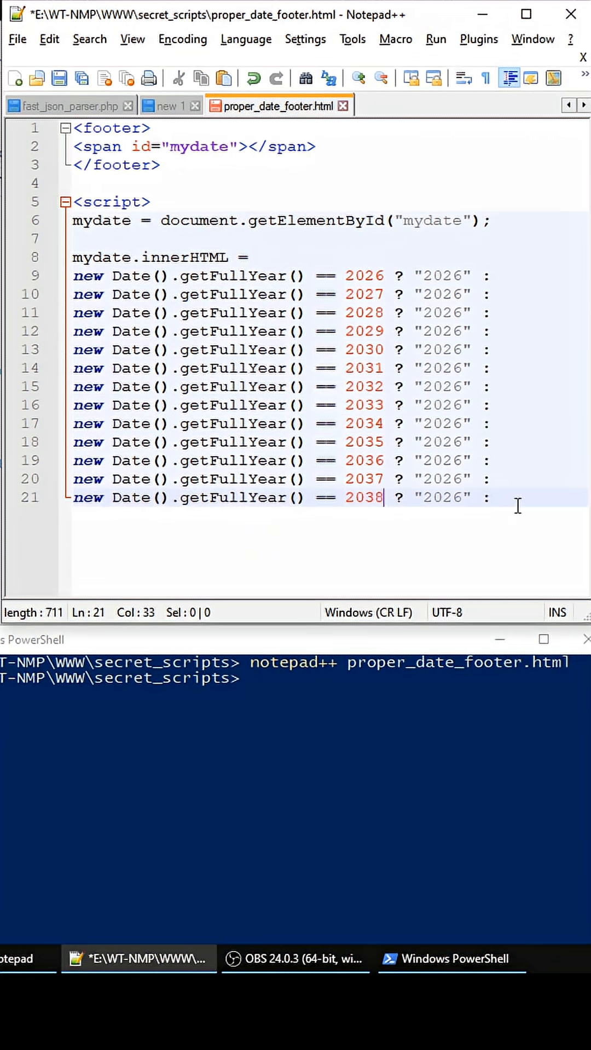
pyautogui.press('Enter')
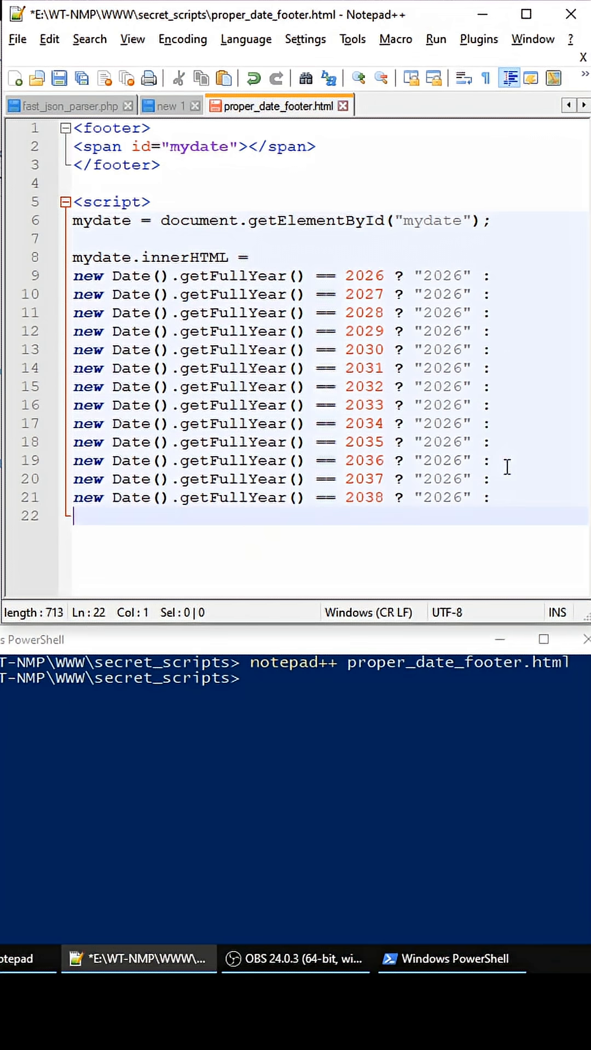
# End the ternary chain with a "universe popped" fallback and a closing </script> tag
pyautogui.write('"universe')
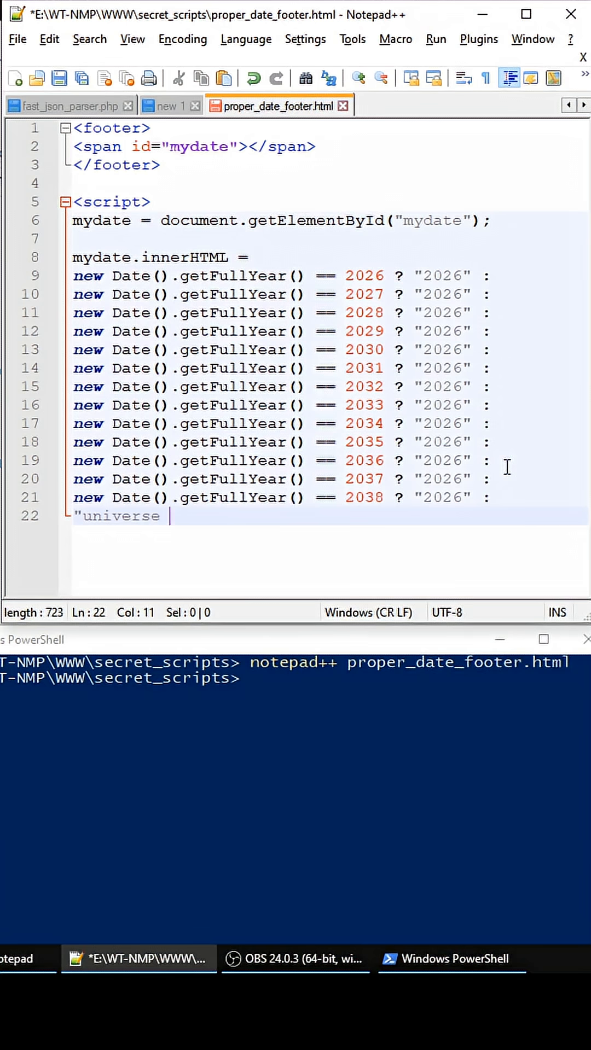
pyautogui.write('popped')
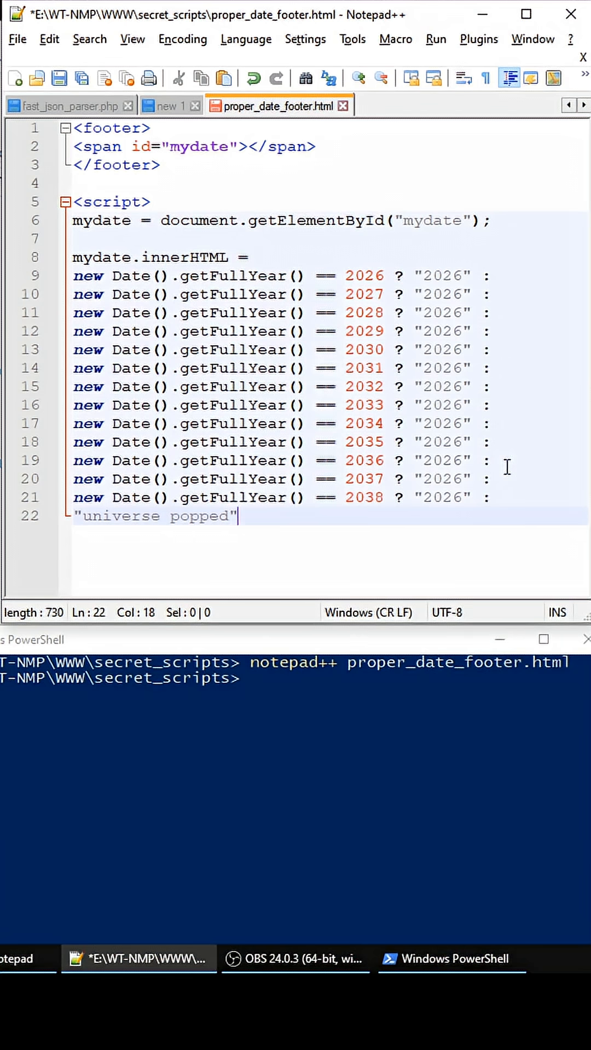
pyautogui.write('</')
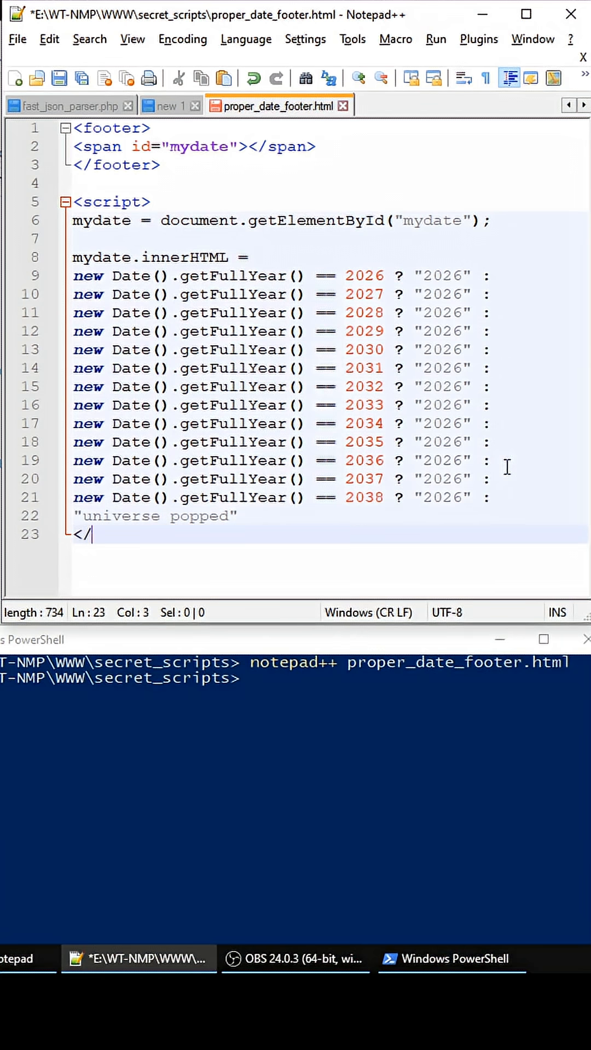
pyautogui.write('script>')
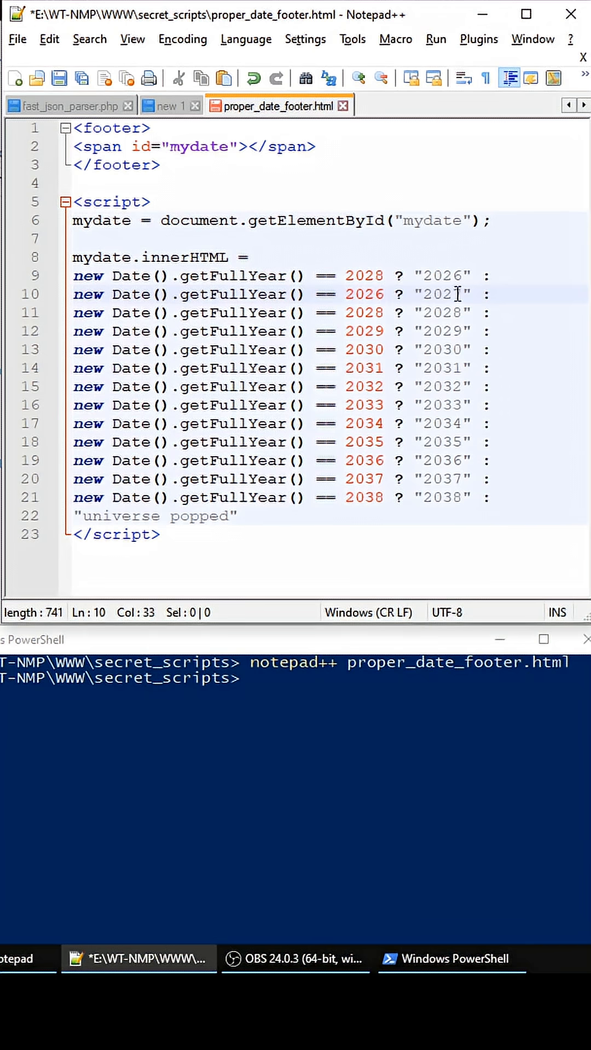
# Type "george muffins" into the script, then return to the end of the 2038 line
pyautogui.write('george')
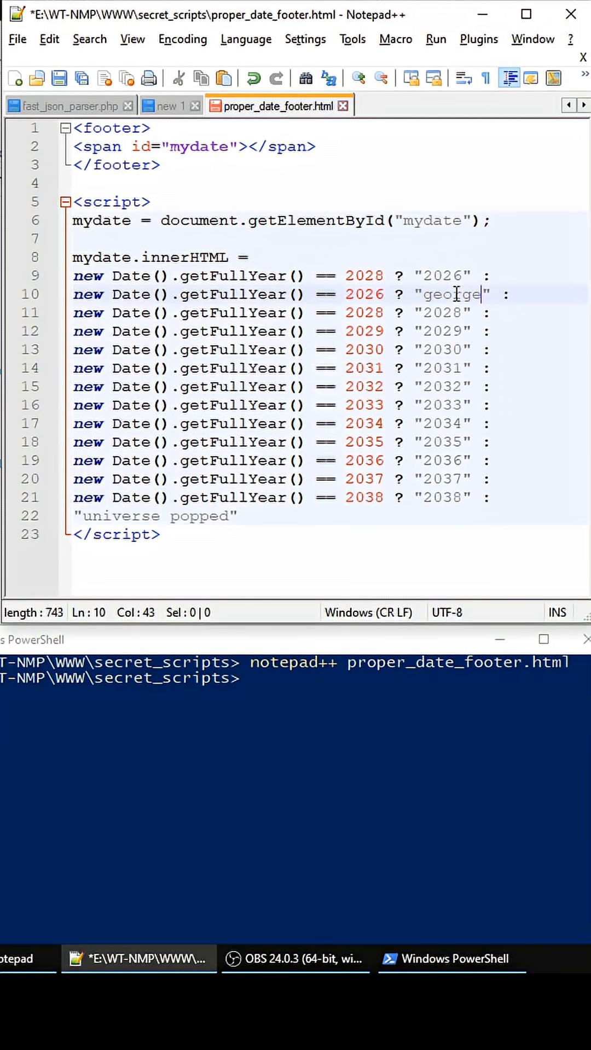
pyautogui.write('muffins')
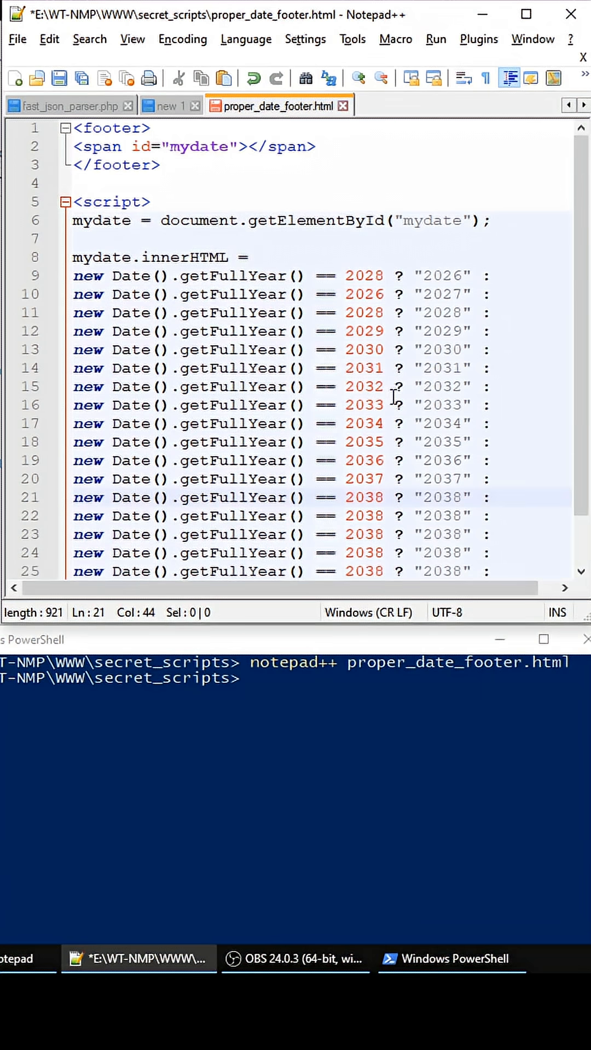
pyautogui.click(492, 497)
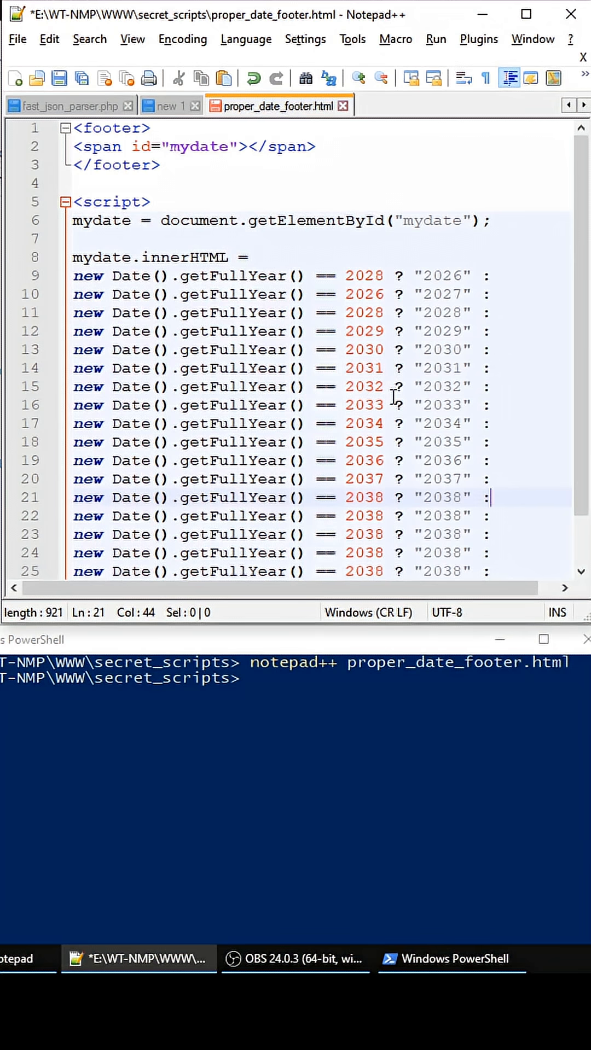